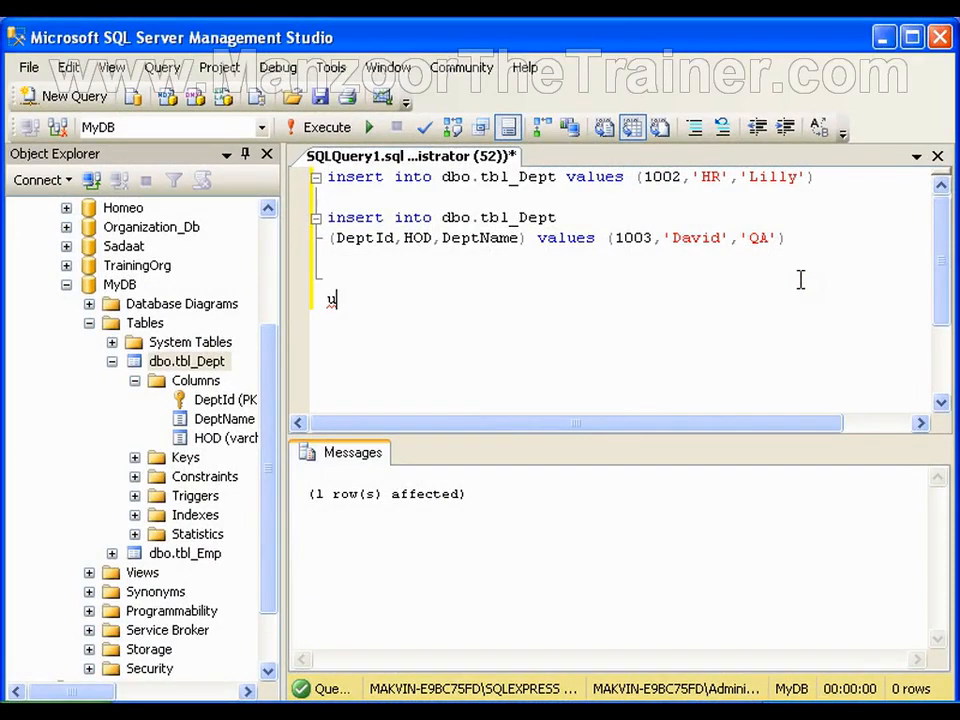
Step: Write update dbo.tbl_Dept set DeptName='QC' in the query editor
text(updat)
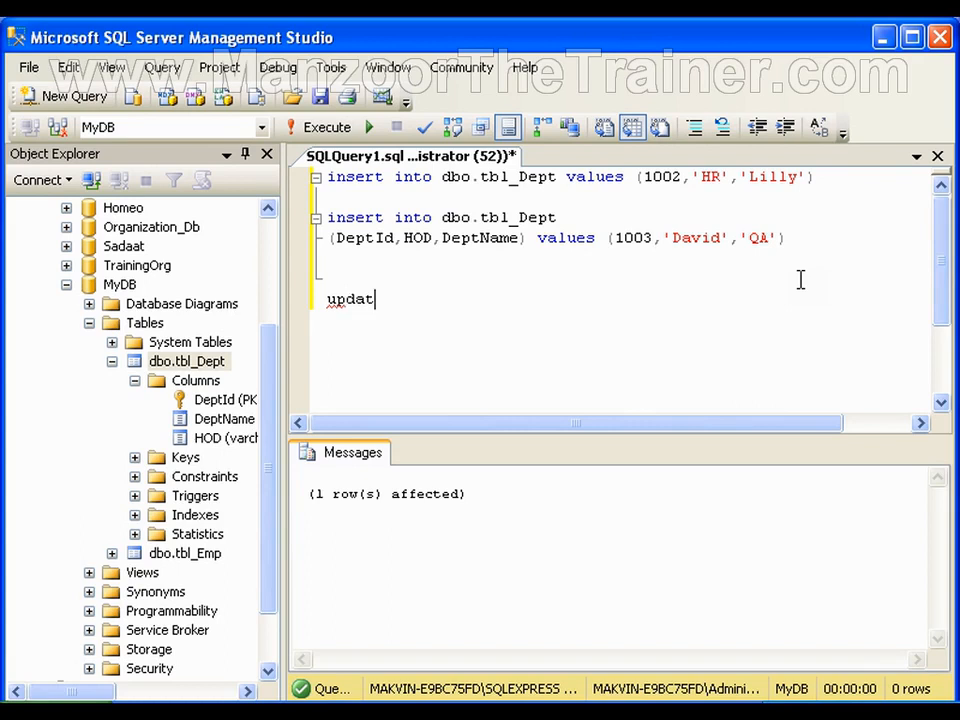
text(e)
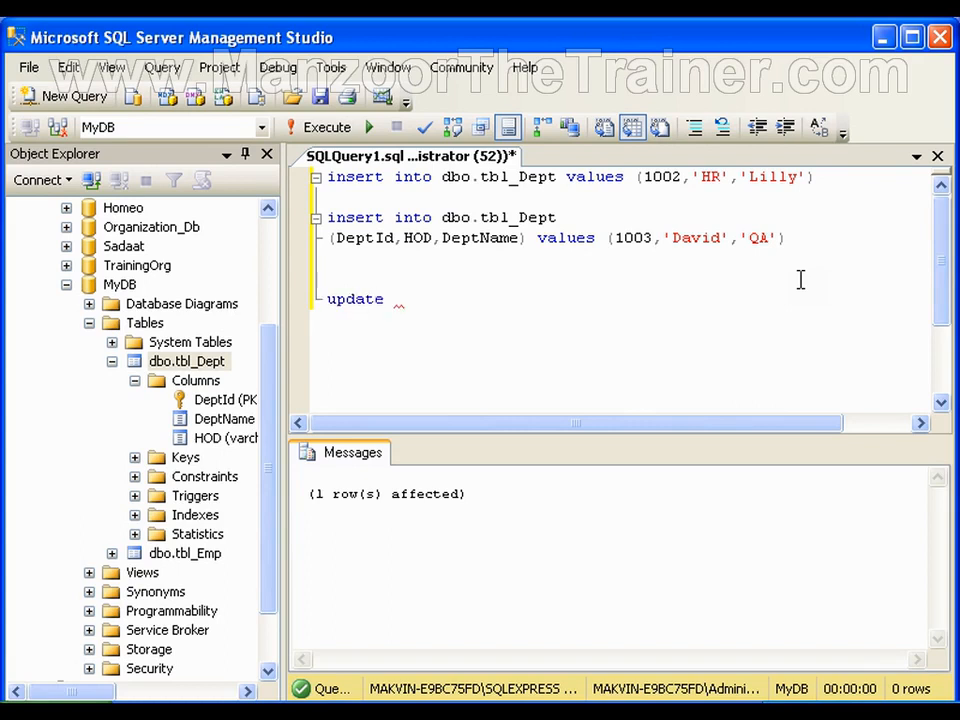
text(dbo.tbl_Dept)
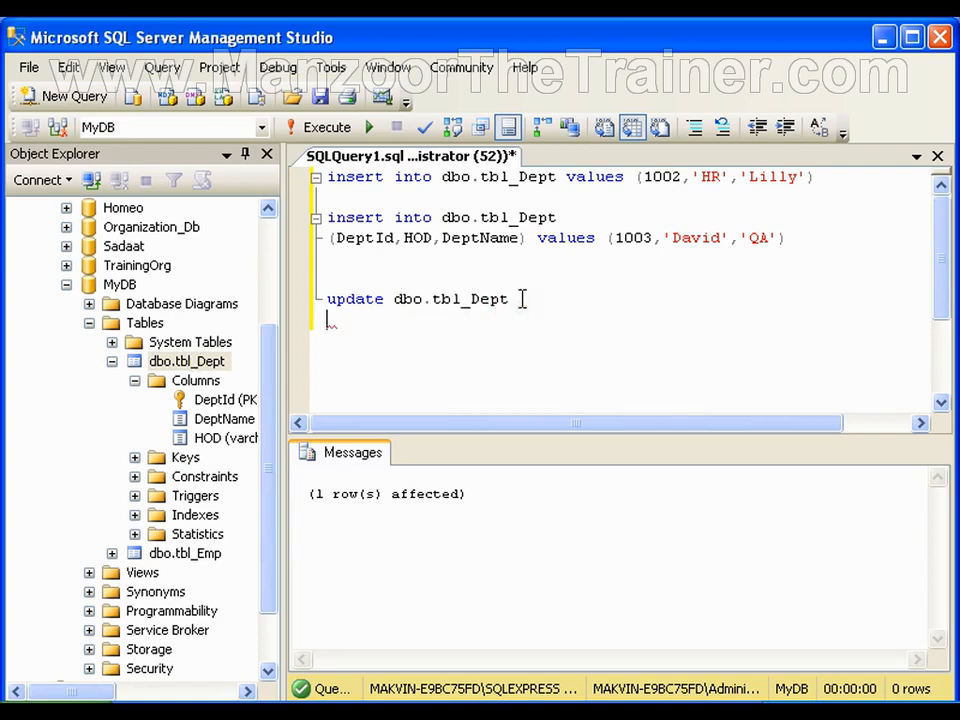
text(set)
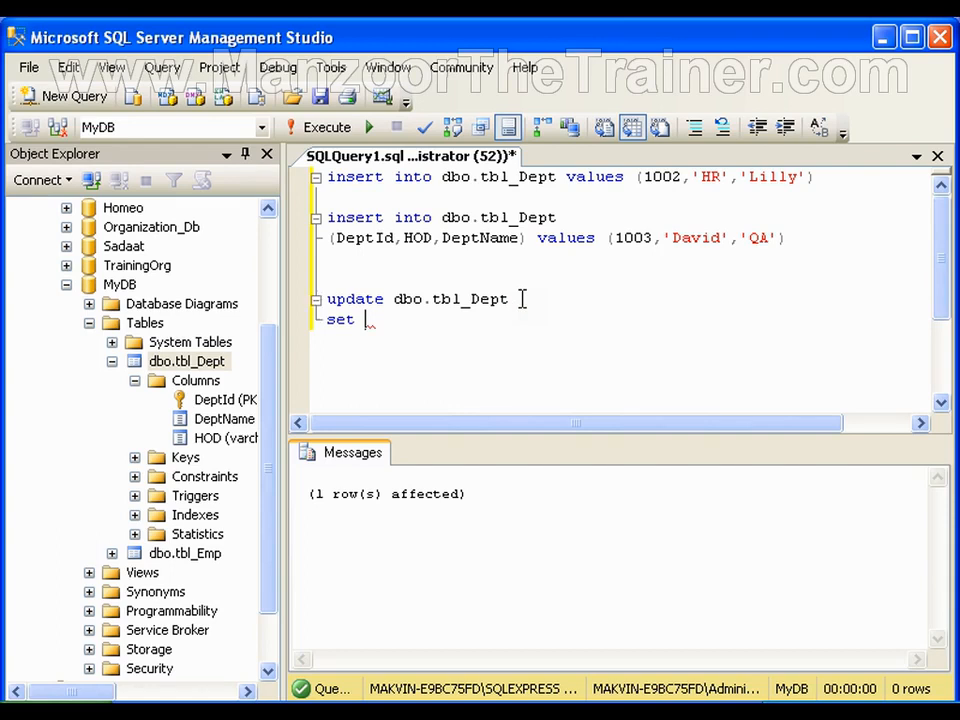
text(DeptName)
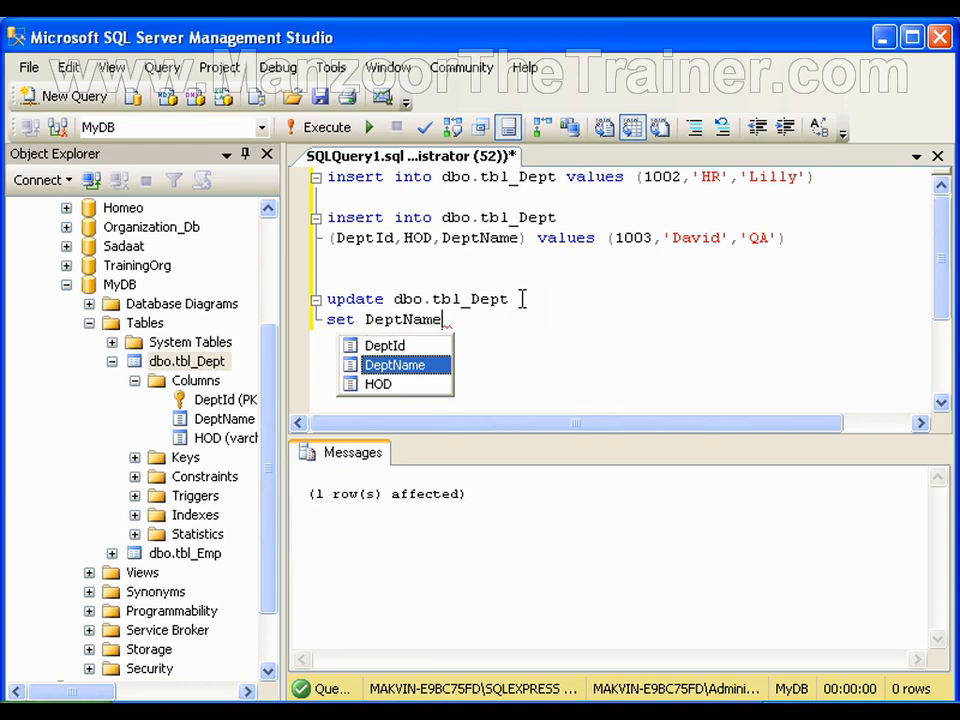
text(=)
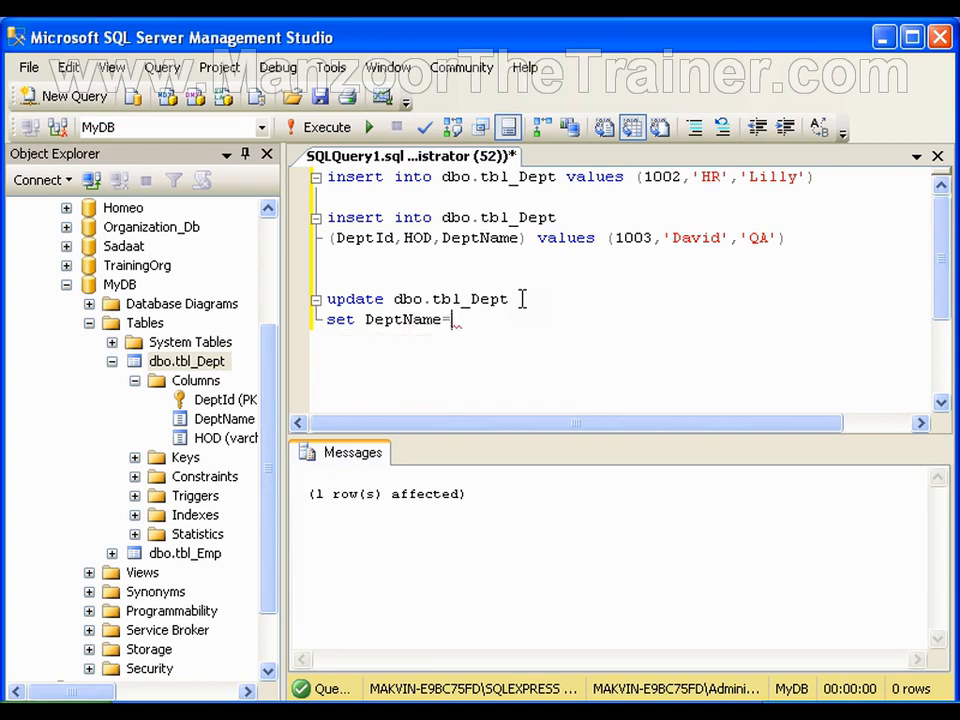
text('Q)
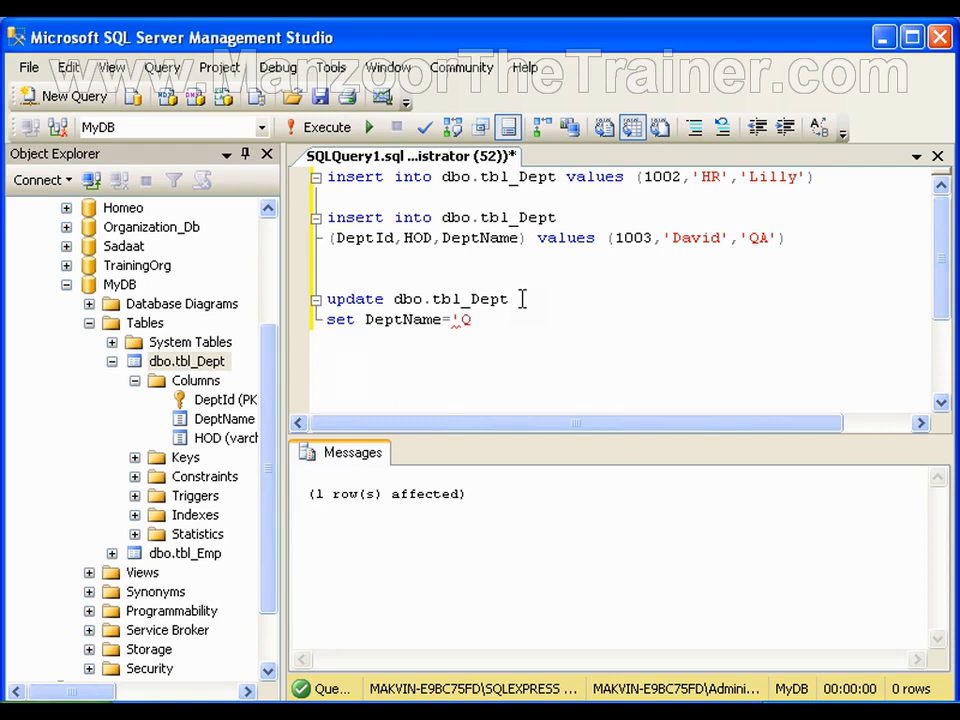
text(C')
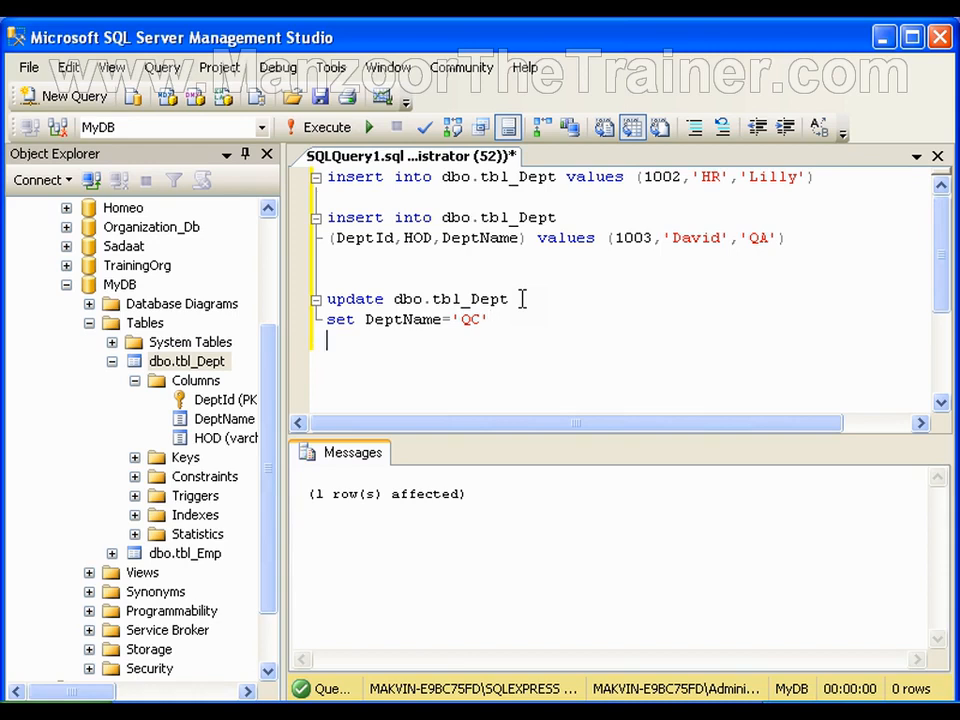
Step: Add where DeptId=1003 to the update and select the whole statement
text(whe)
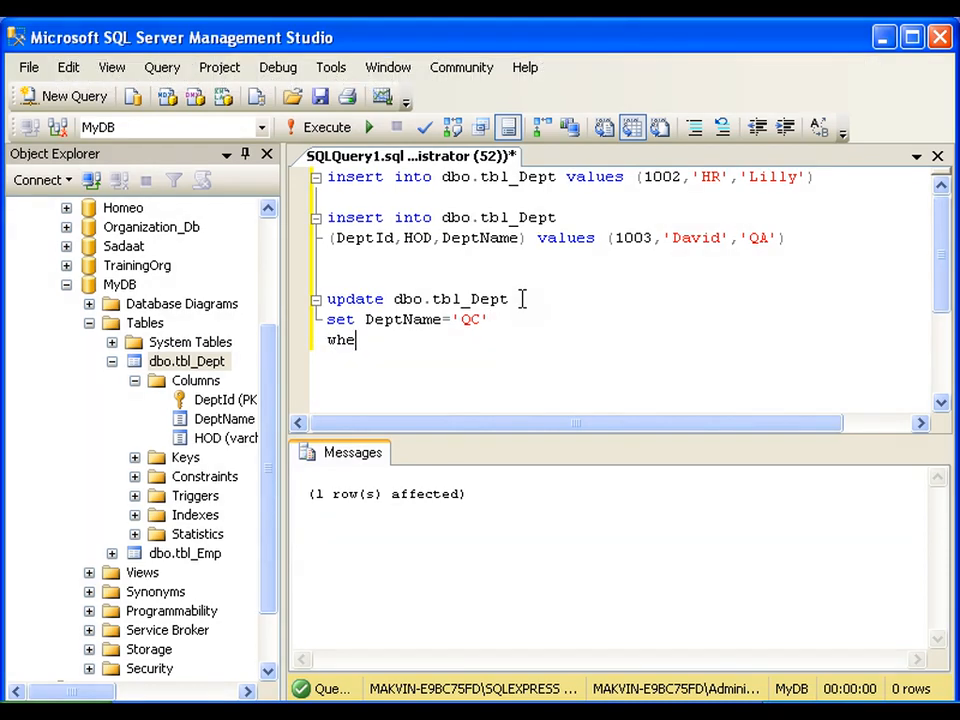
text(re)
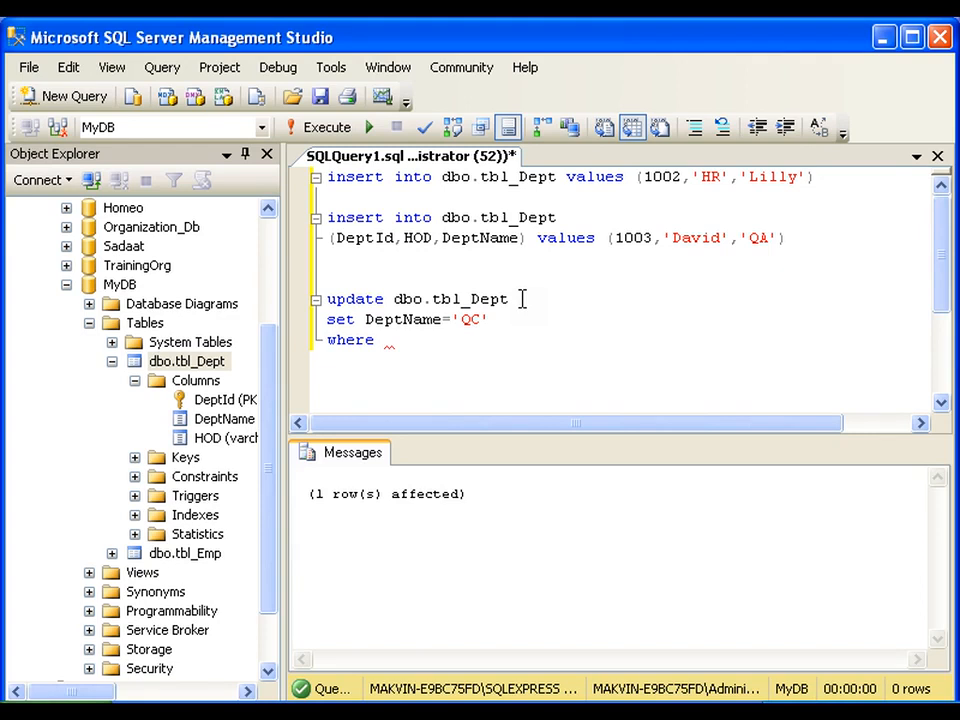
text(Di)
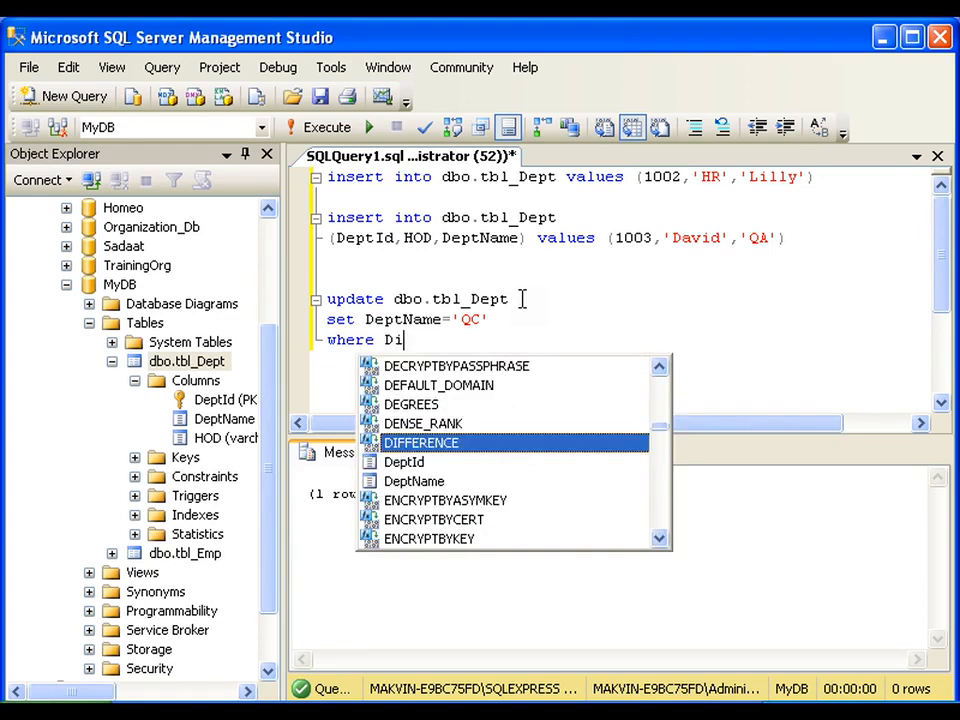
text(eptId=)
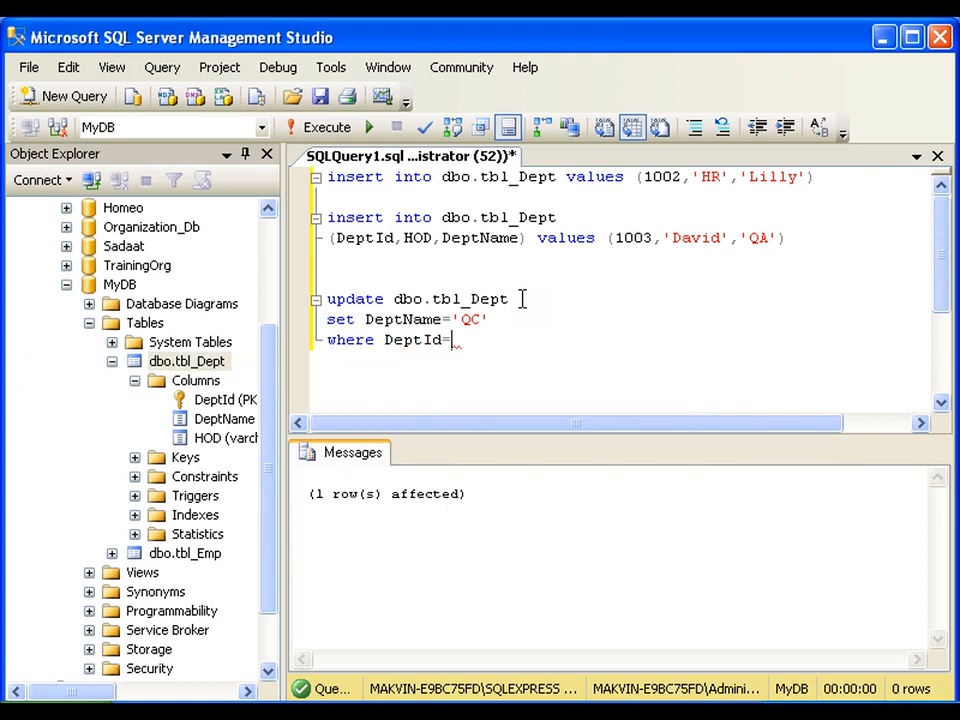
text(1003)
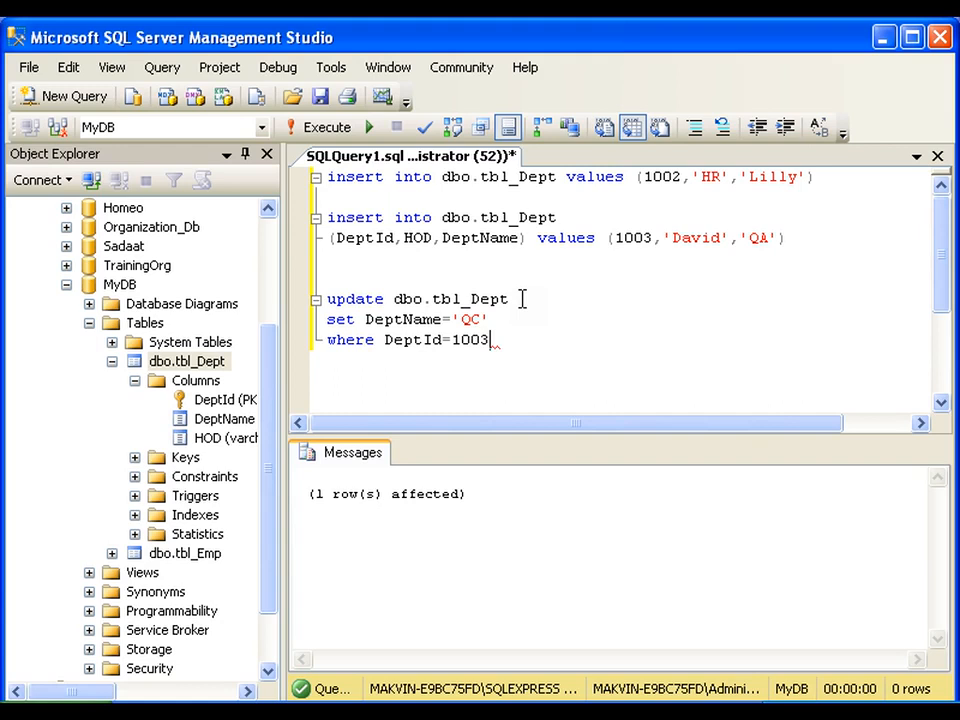
drag(326, 298, 490, 340)
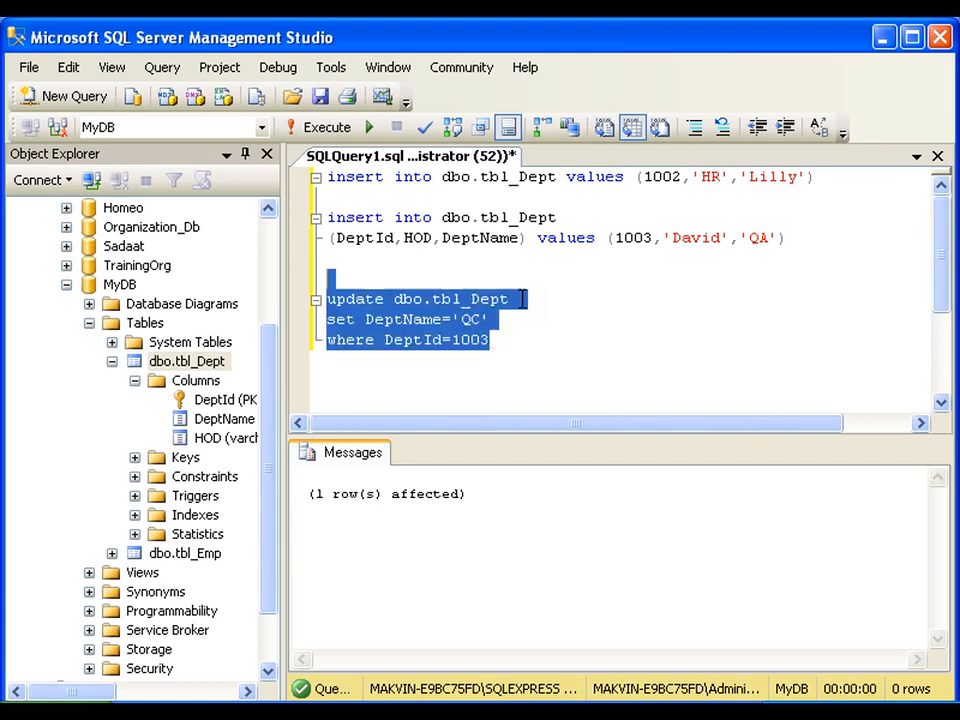
Step: Bring up the context menu on the selected UPDATE statement to execute it
right_click(185, 361)
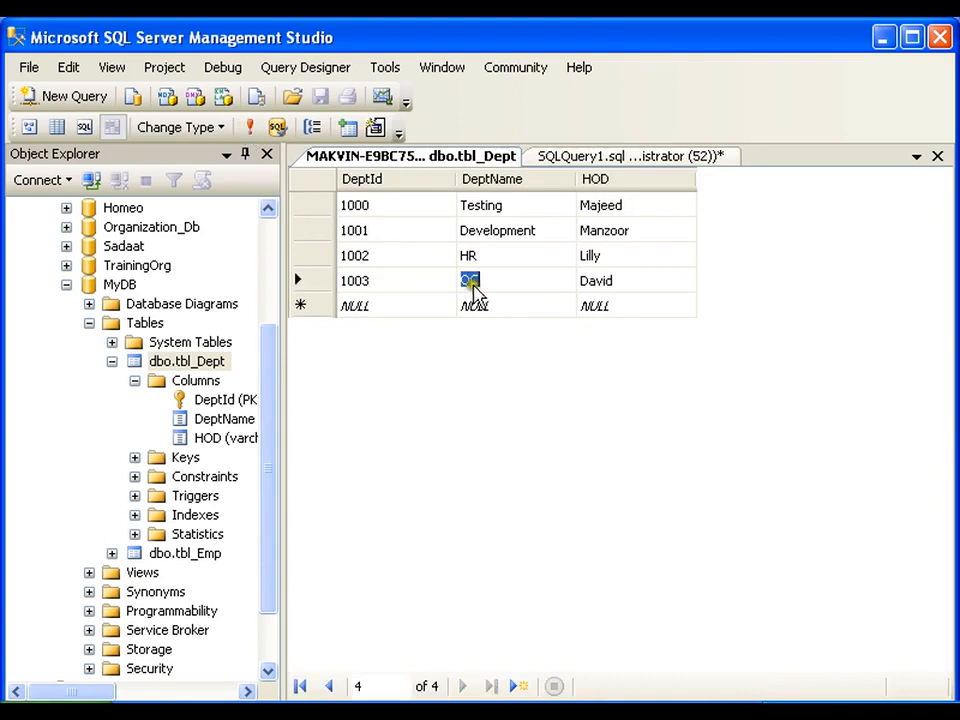
mouse_move(492, 325)
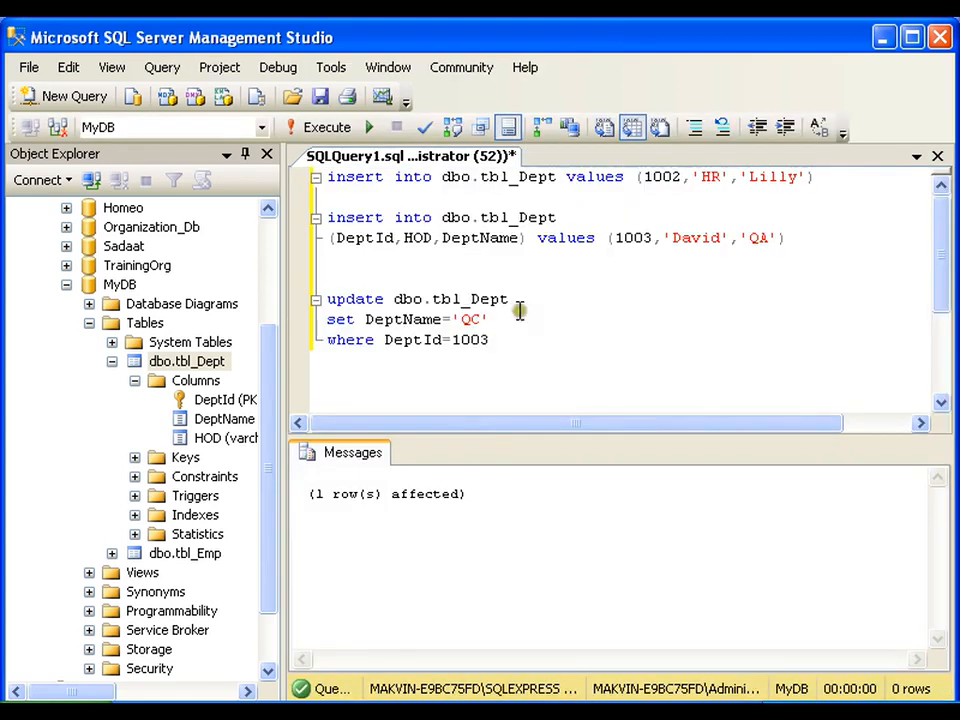
text(,)
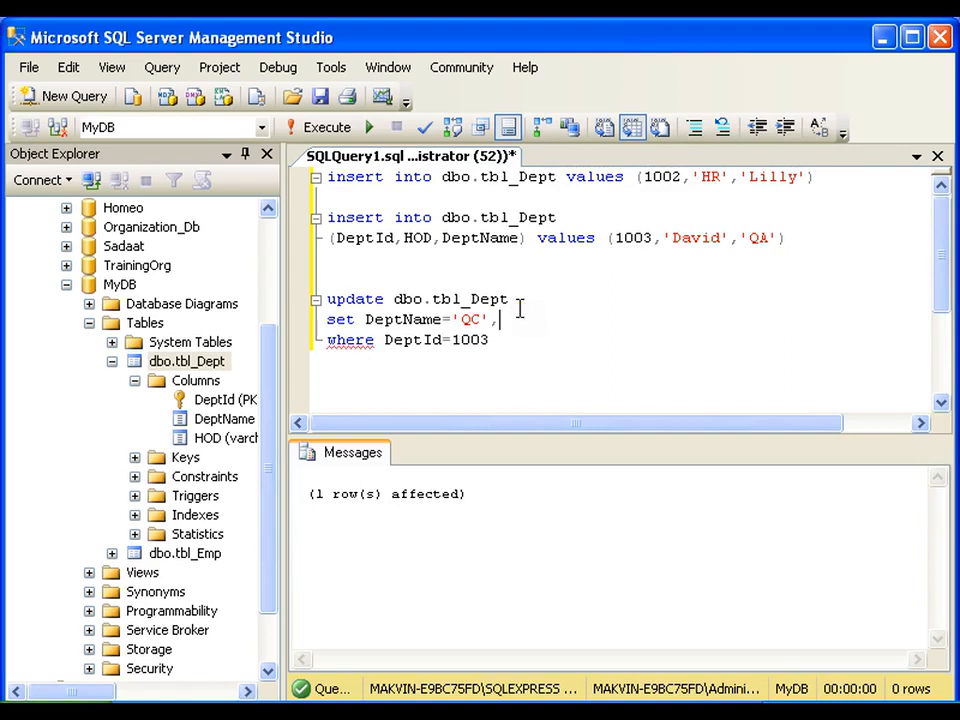
text(De)
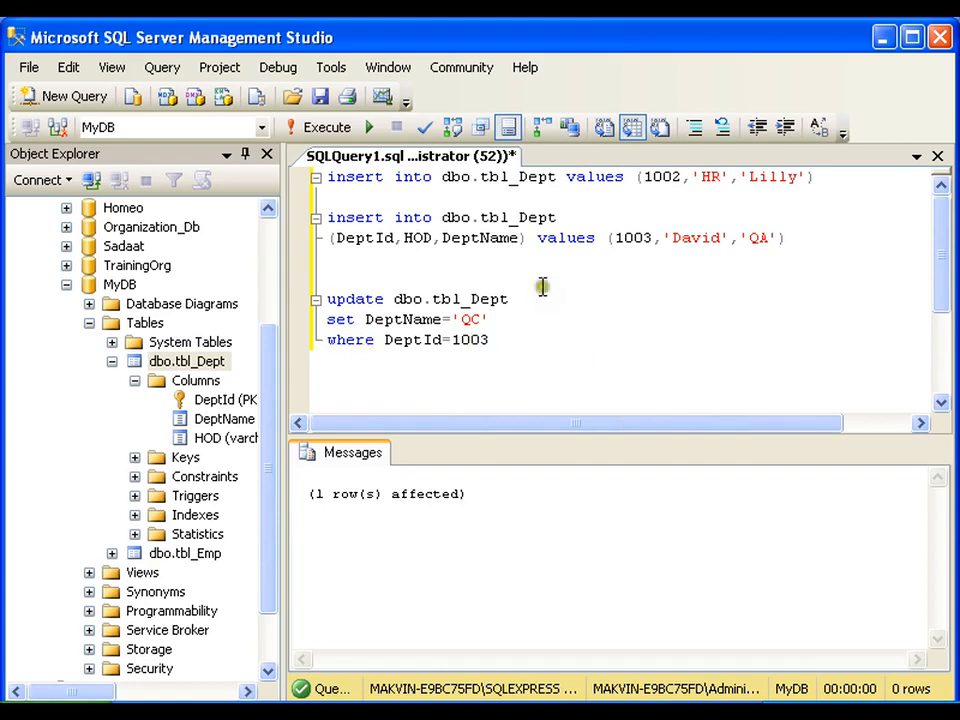
mouse_move(544, 289)
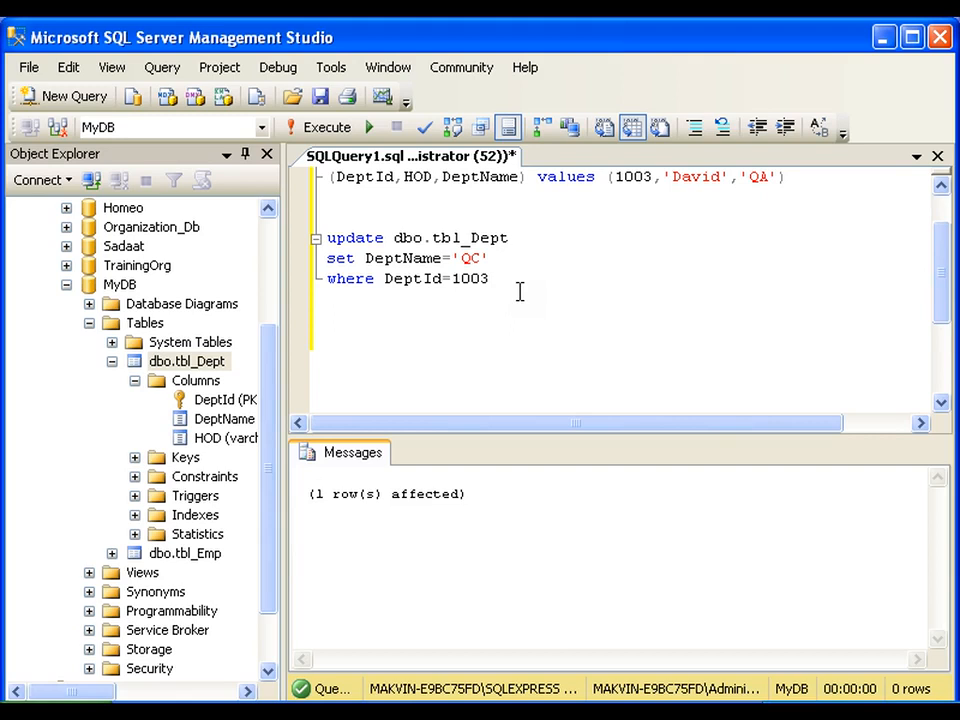
Step: Write Delete from dbo.tbl_Dept where DeptId=1003 and select it for execution
text(Delete from)
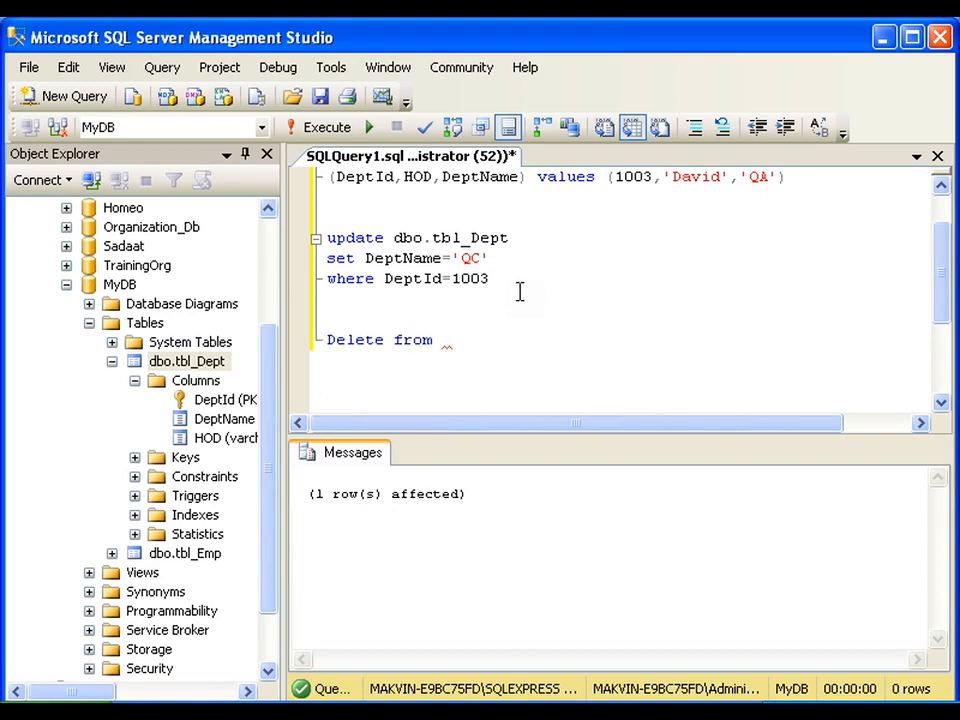
text(dbo.tbl_Dept)
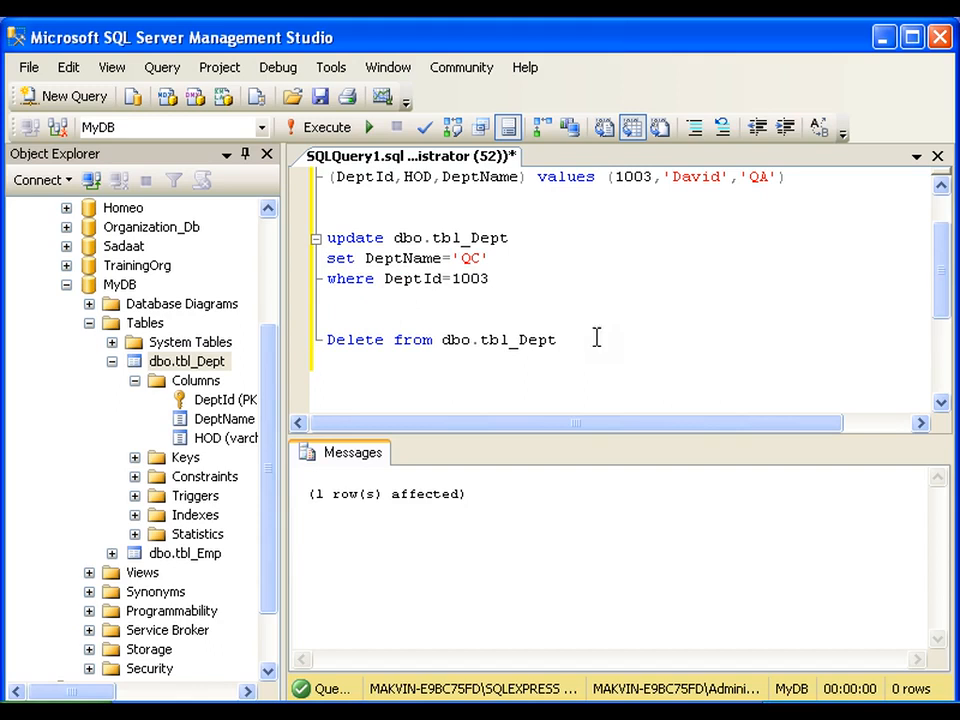
text(where DeptId=1003)
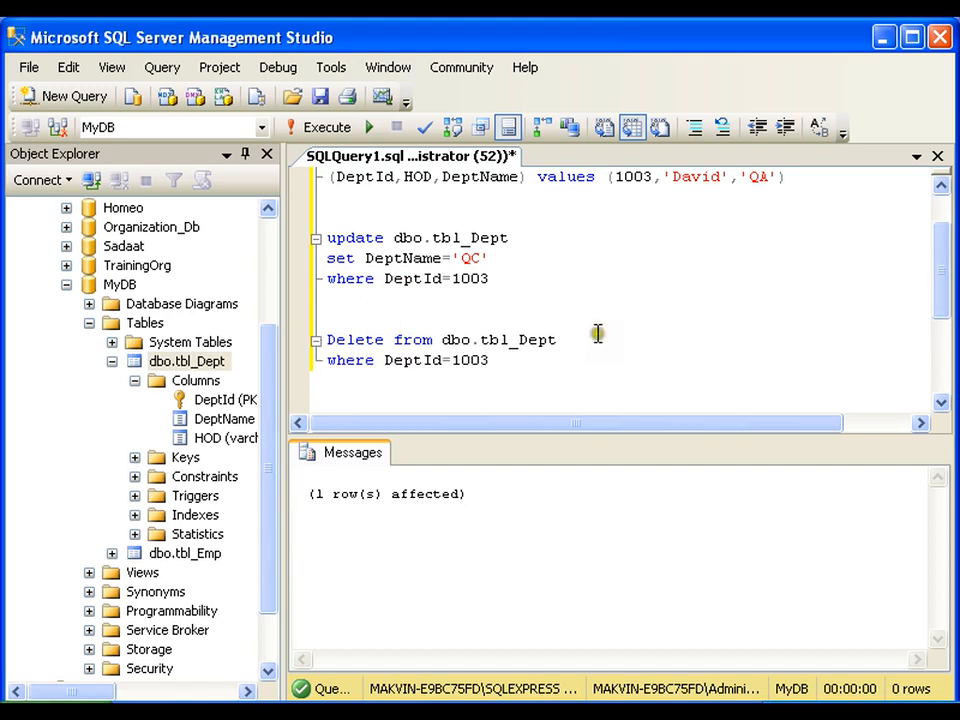
drag(327, 339, 489, 360)
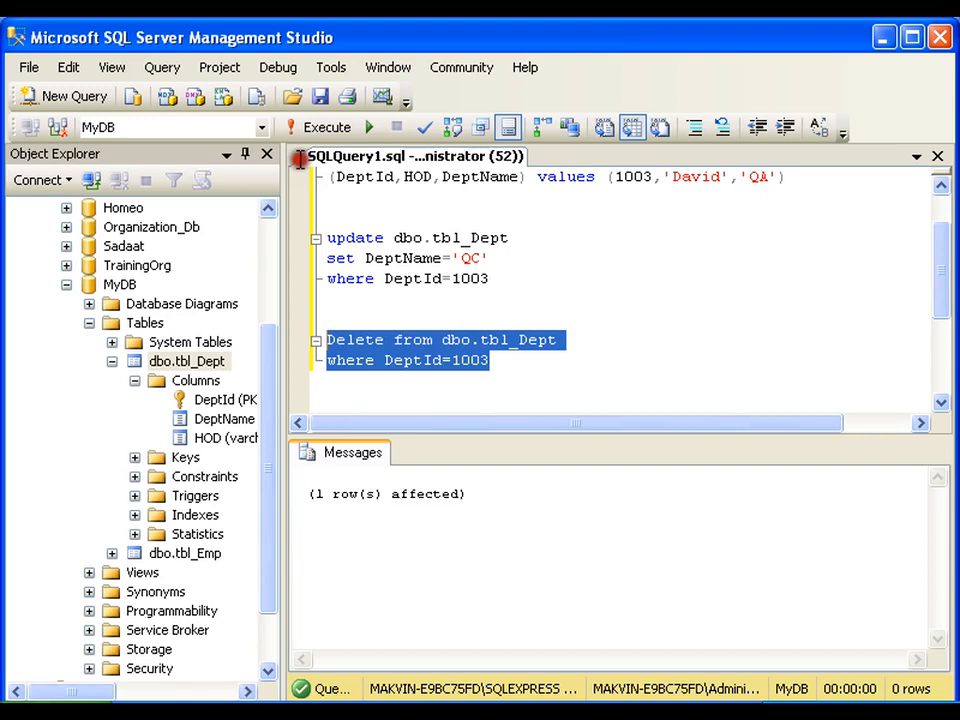
right_click(180, 361)
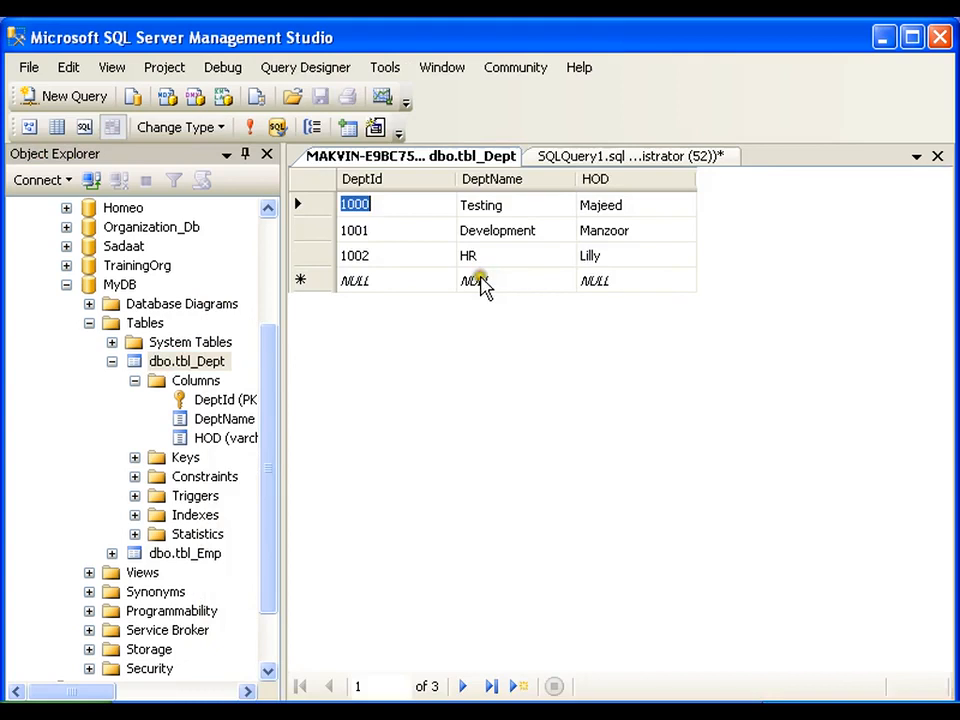
mouse_move(458, 265)
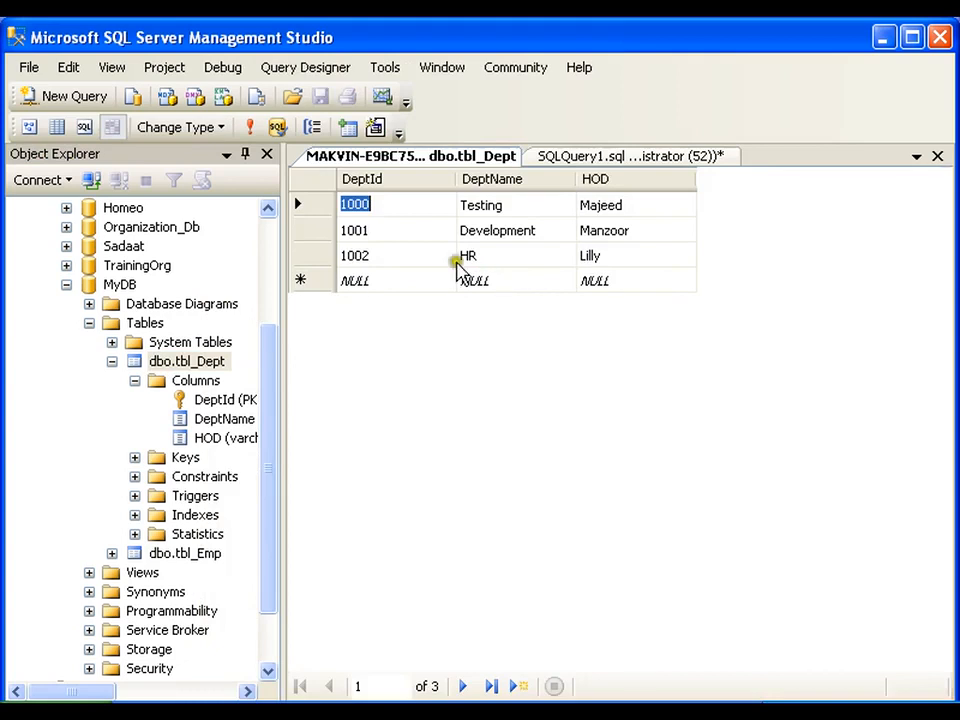
Step: Return to the query text, deselect the DELETE statement and highlight the word Delete
click(613, 155)
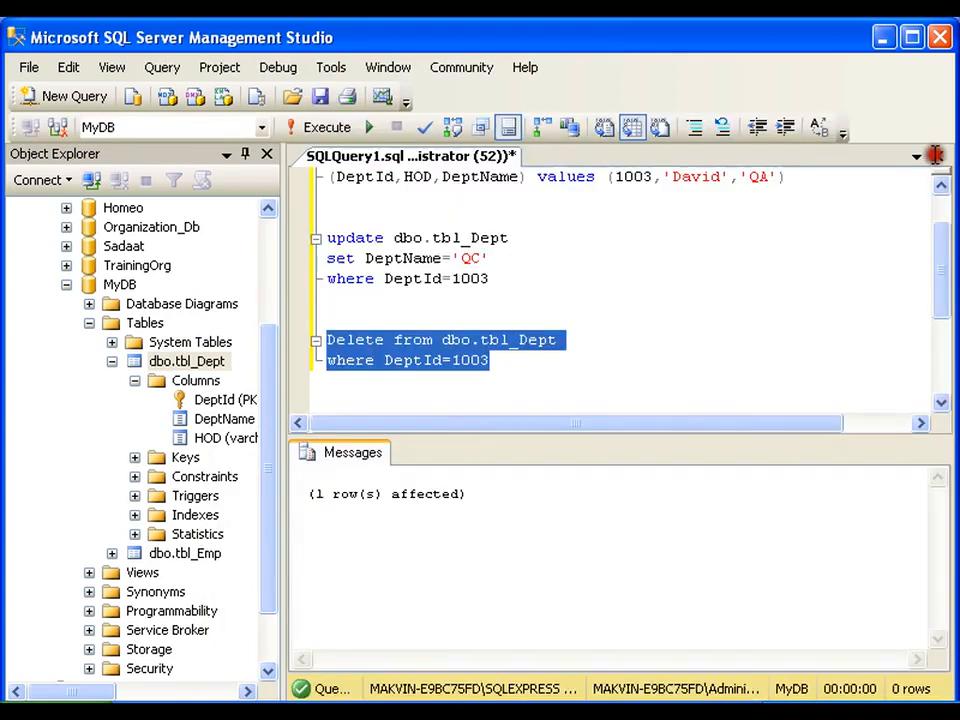
click(492, 360)
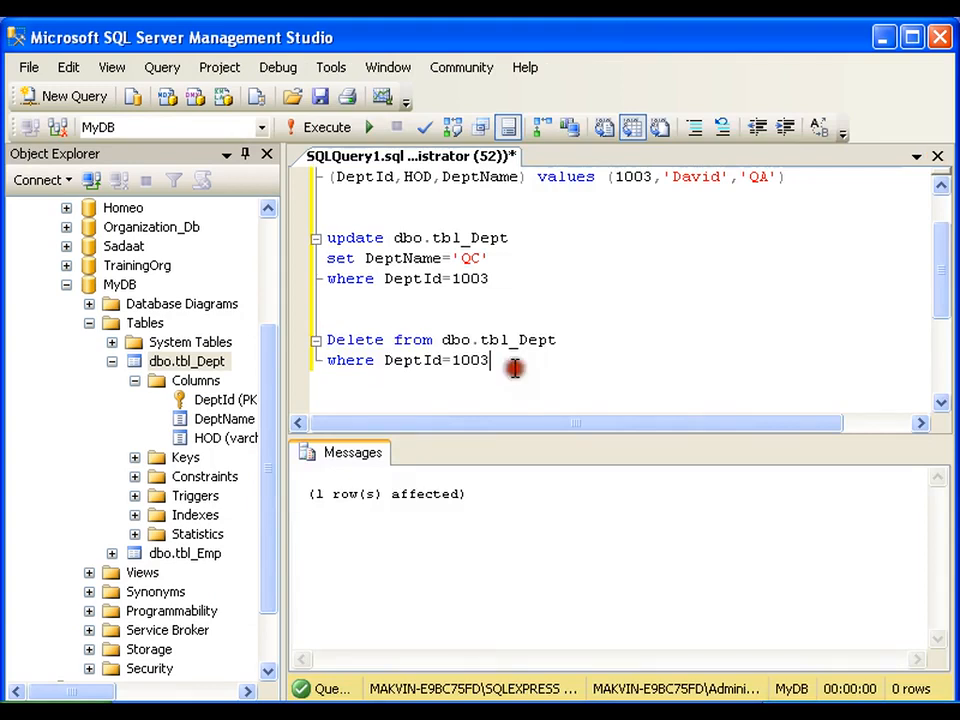
double_click(355, 340)
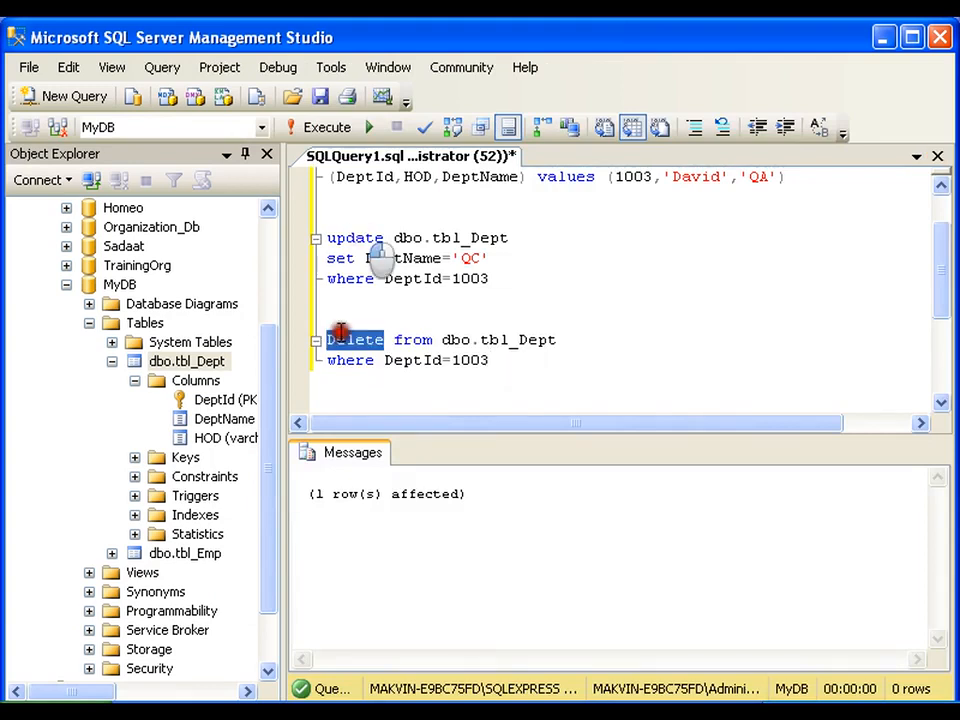